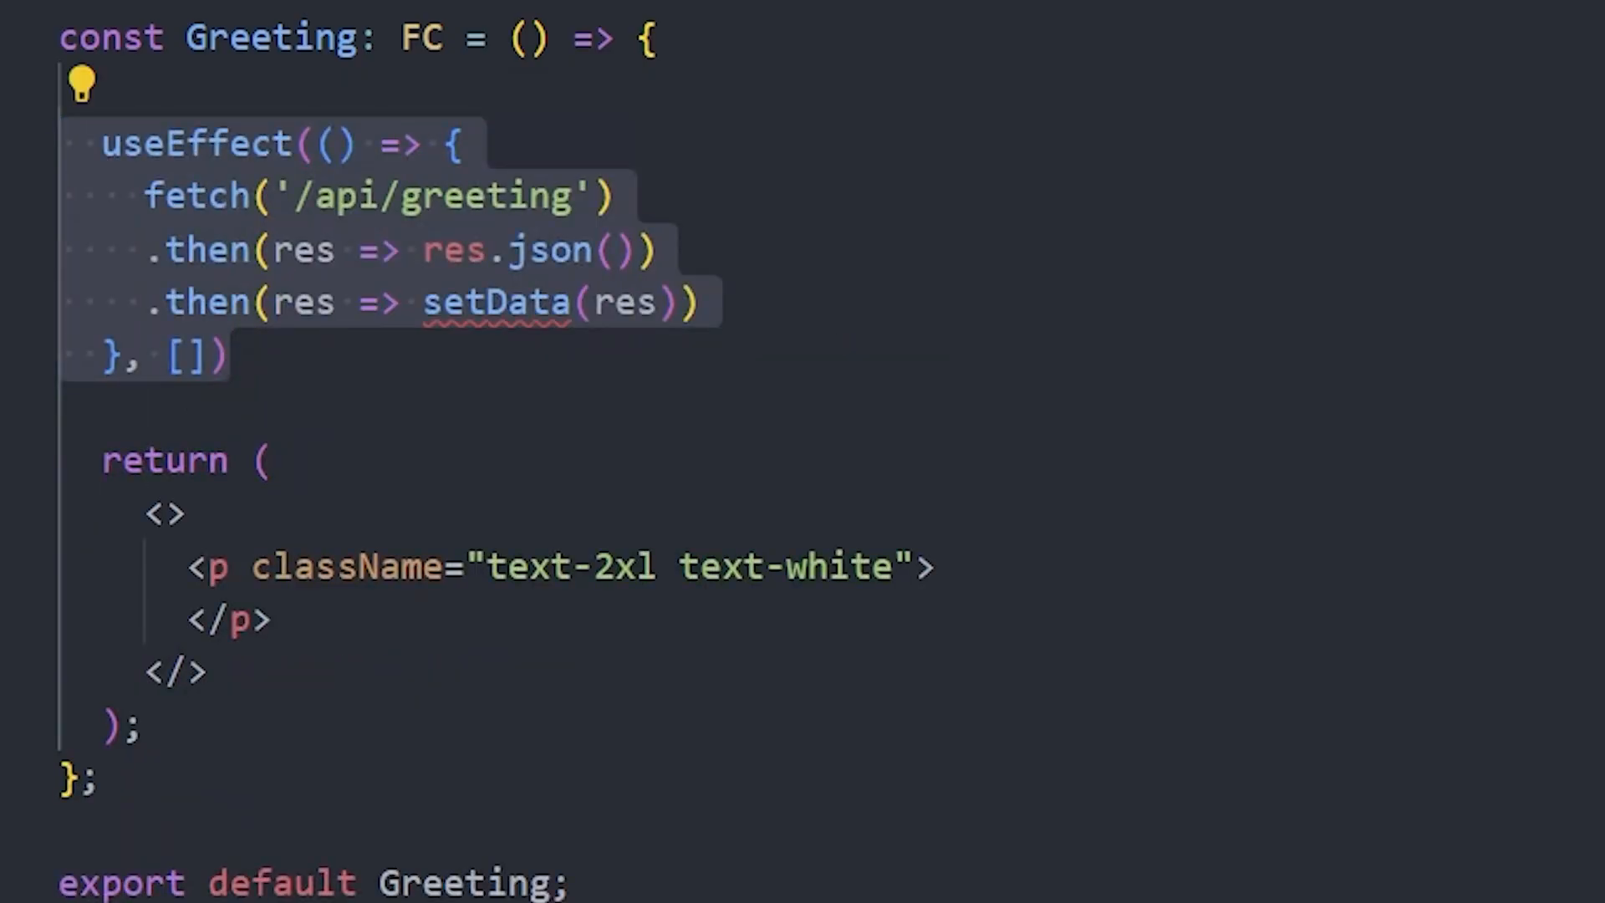
type("const [data, setData] = useState<null | { greeting: string }>(null)")
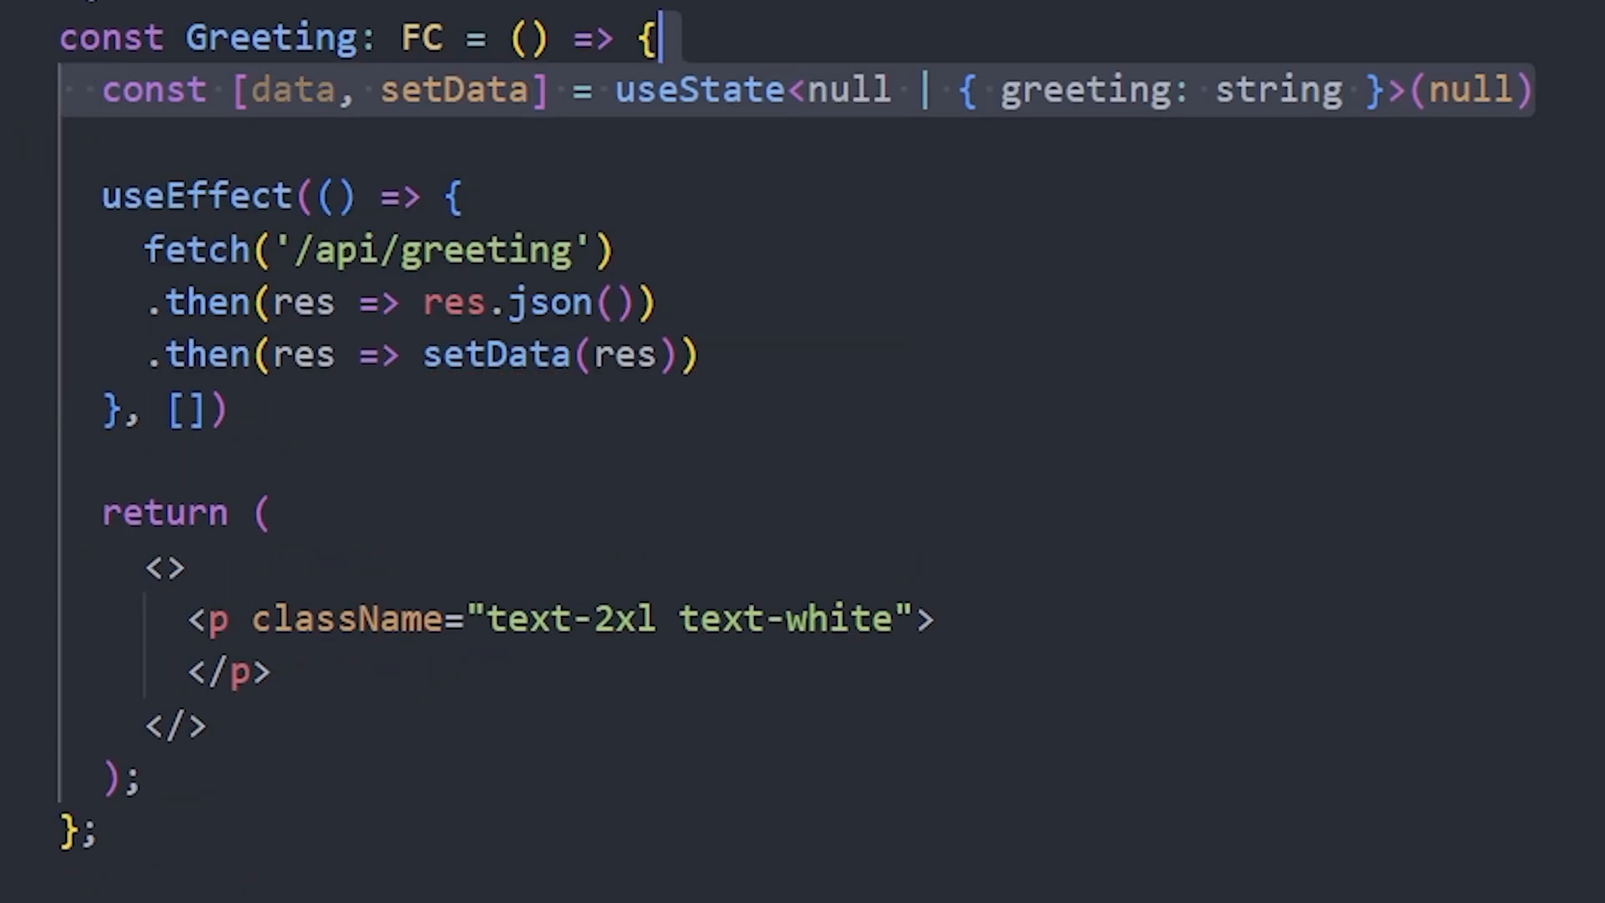
type("{data?.greeting ?? \"Loading REST query...\"}")
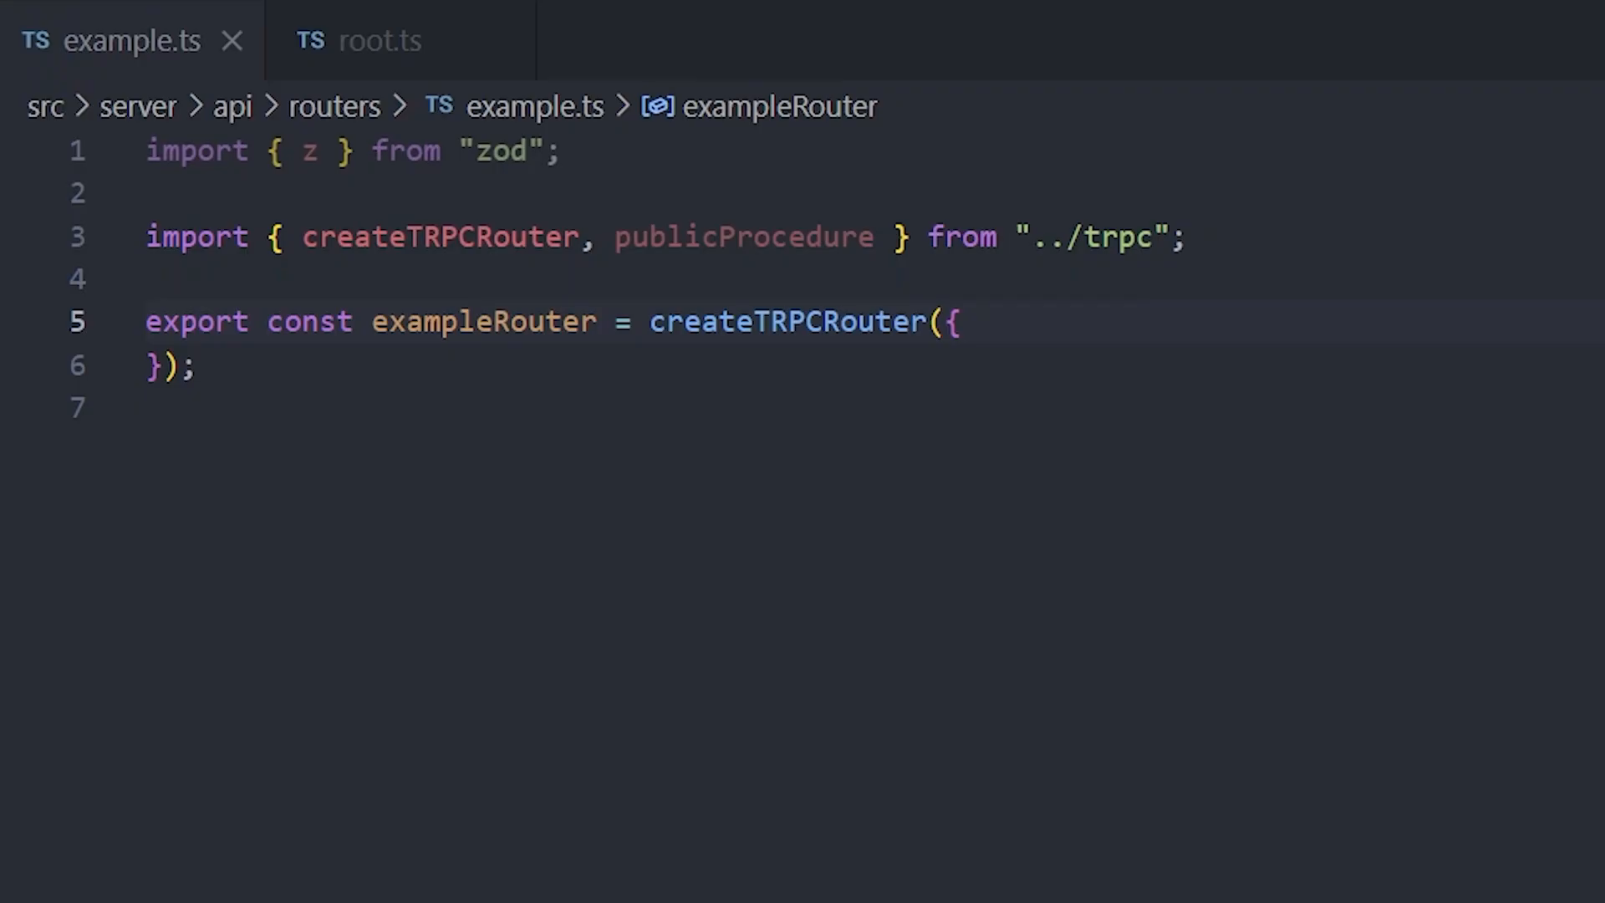
type("hello: publicProcedure")
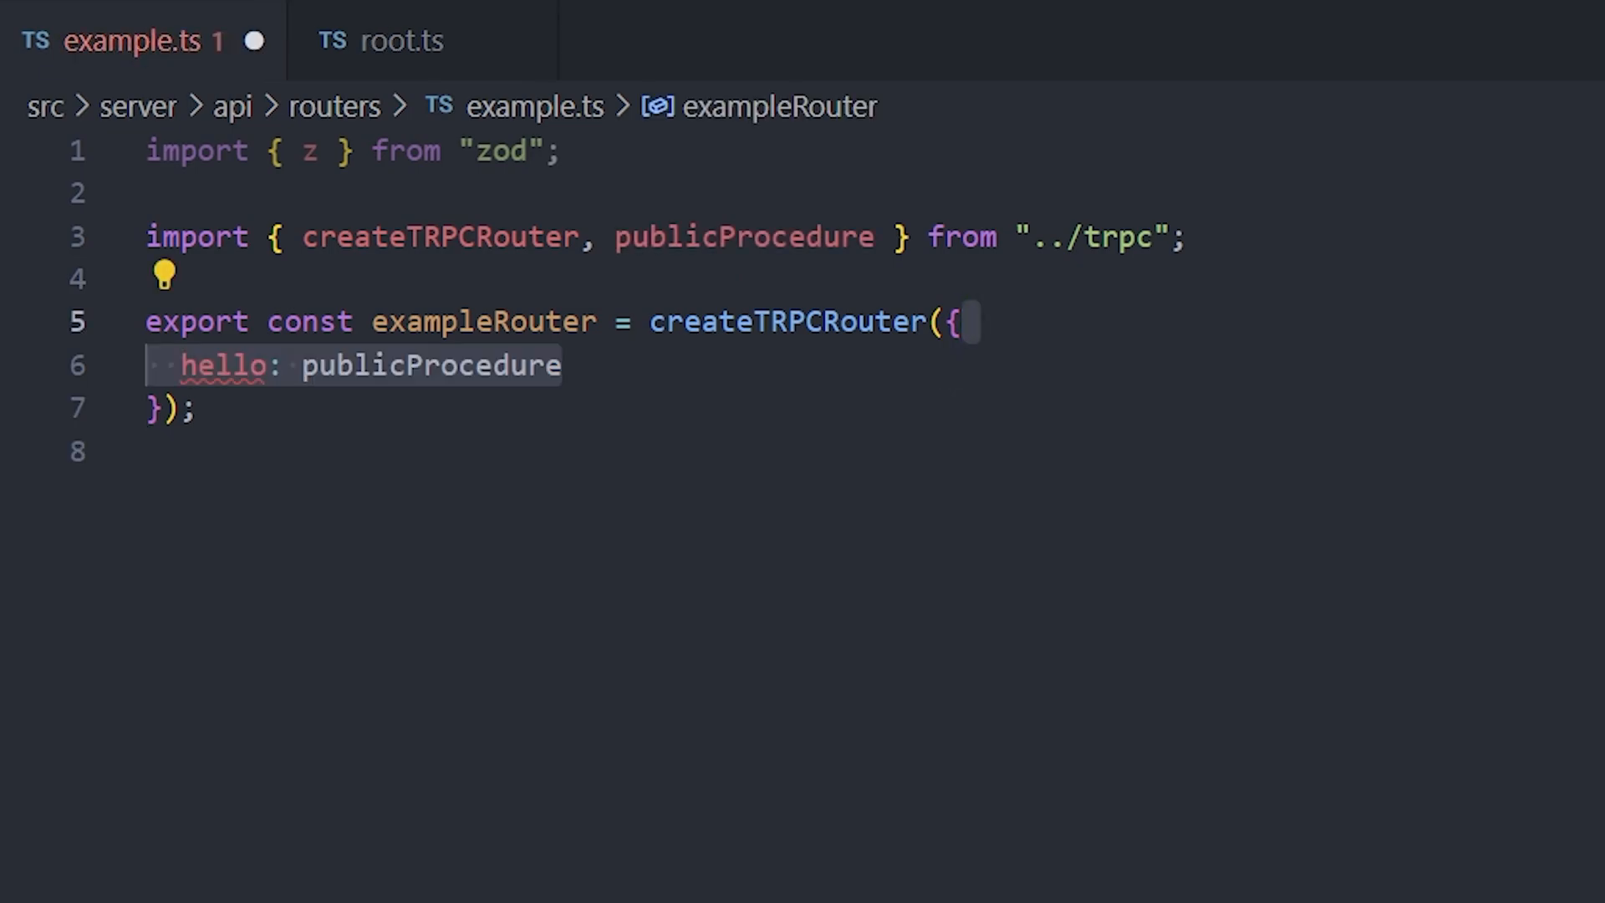
type(".input(z.object({")
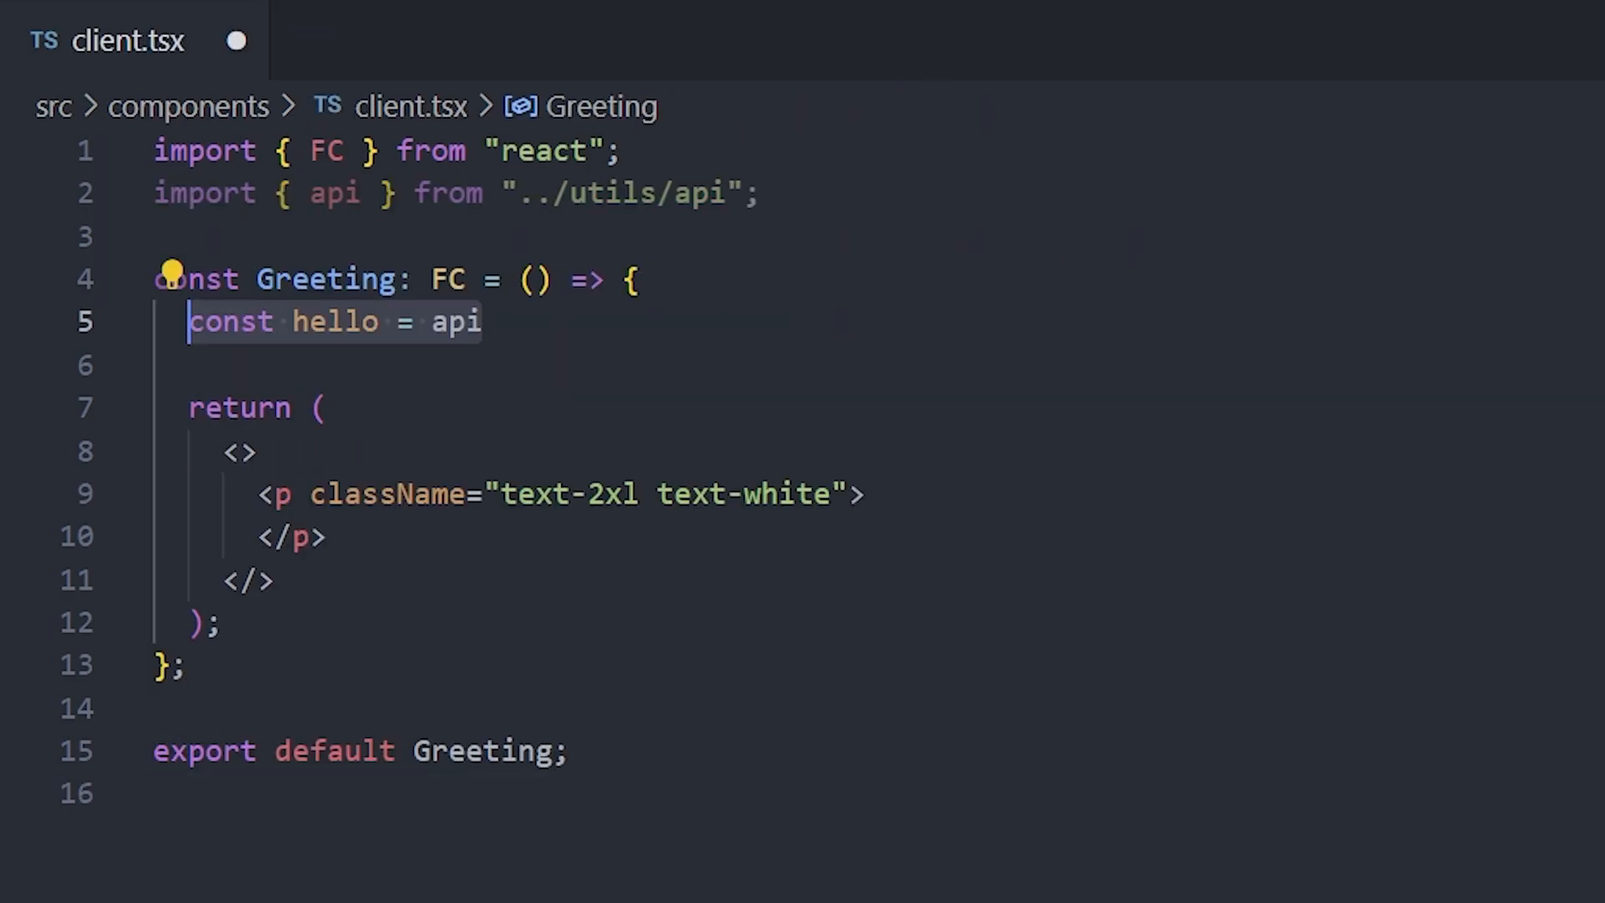
type(".example")
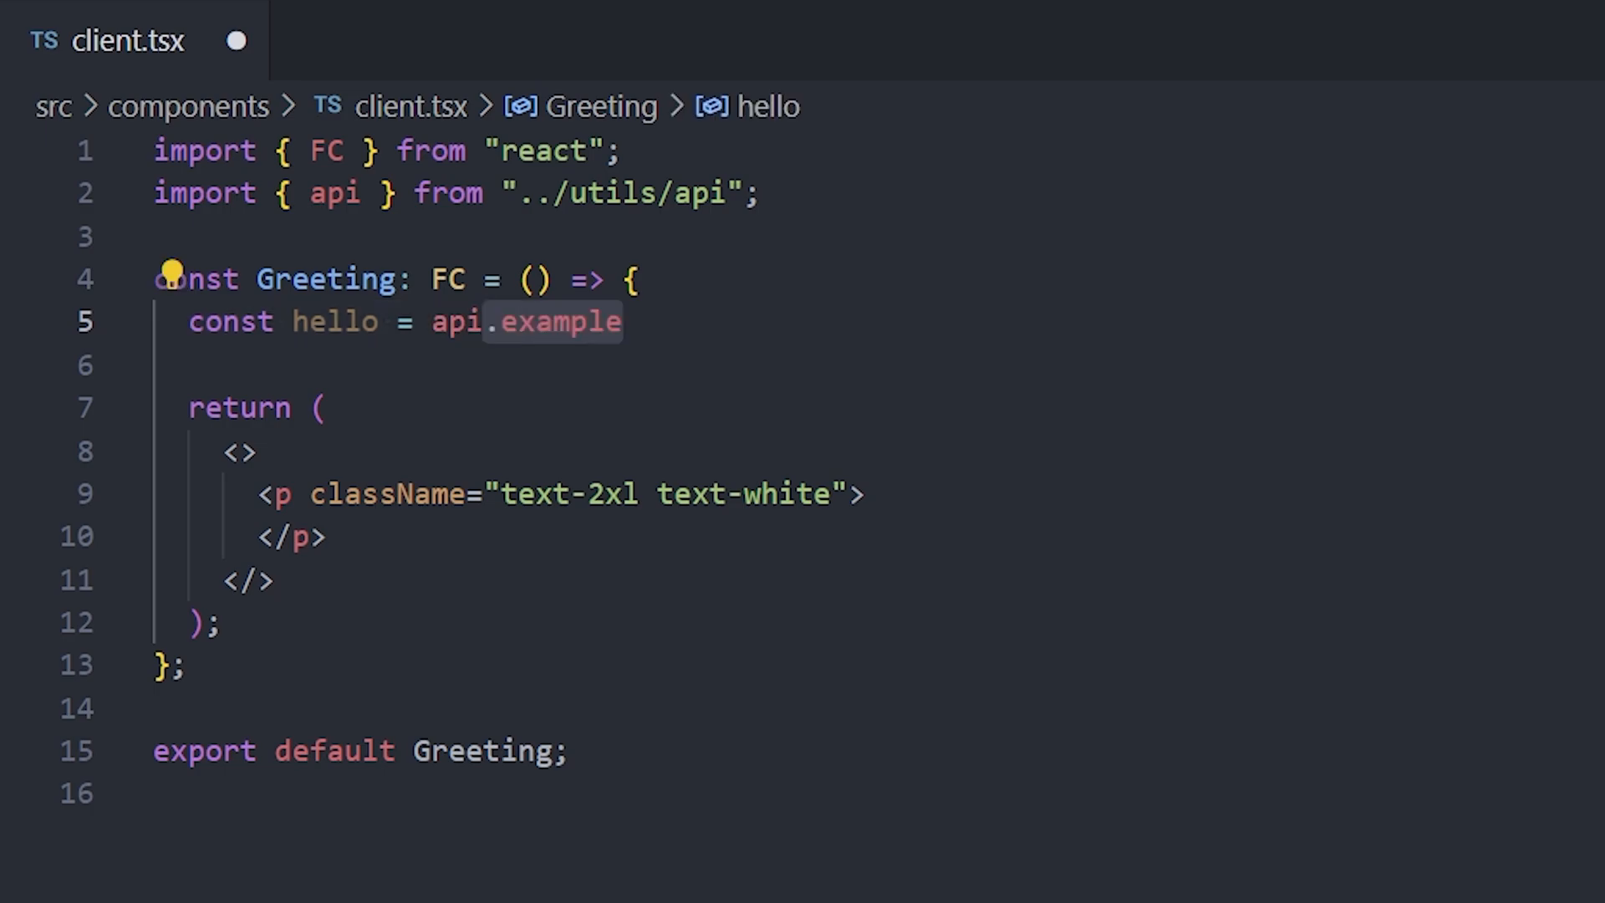
type(".hello")
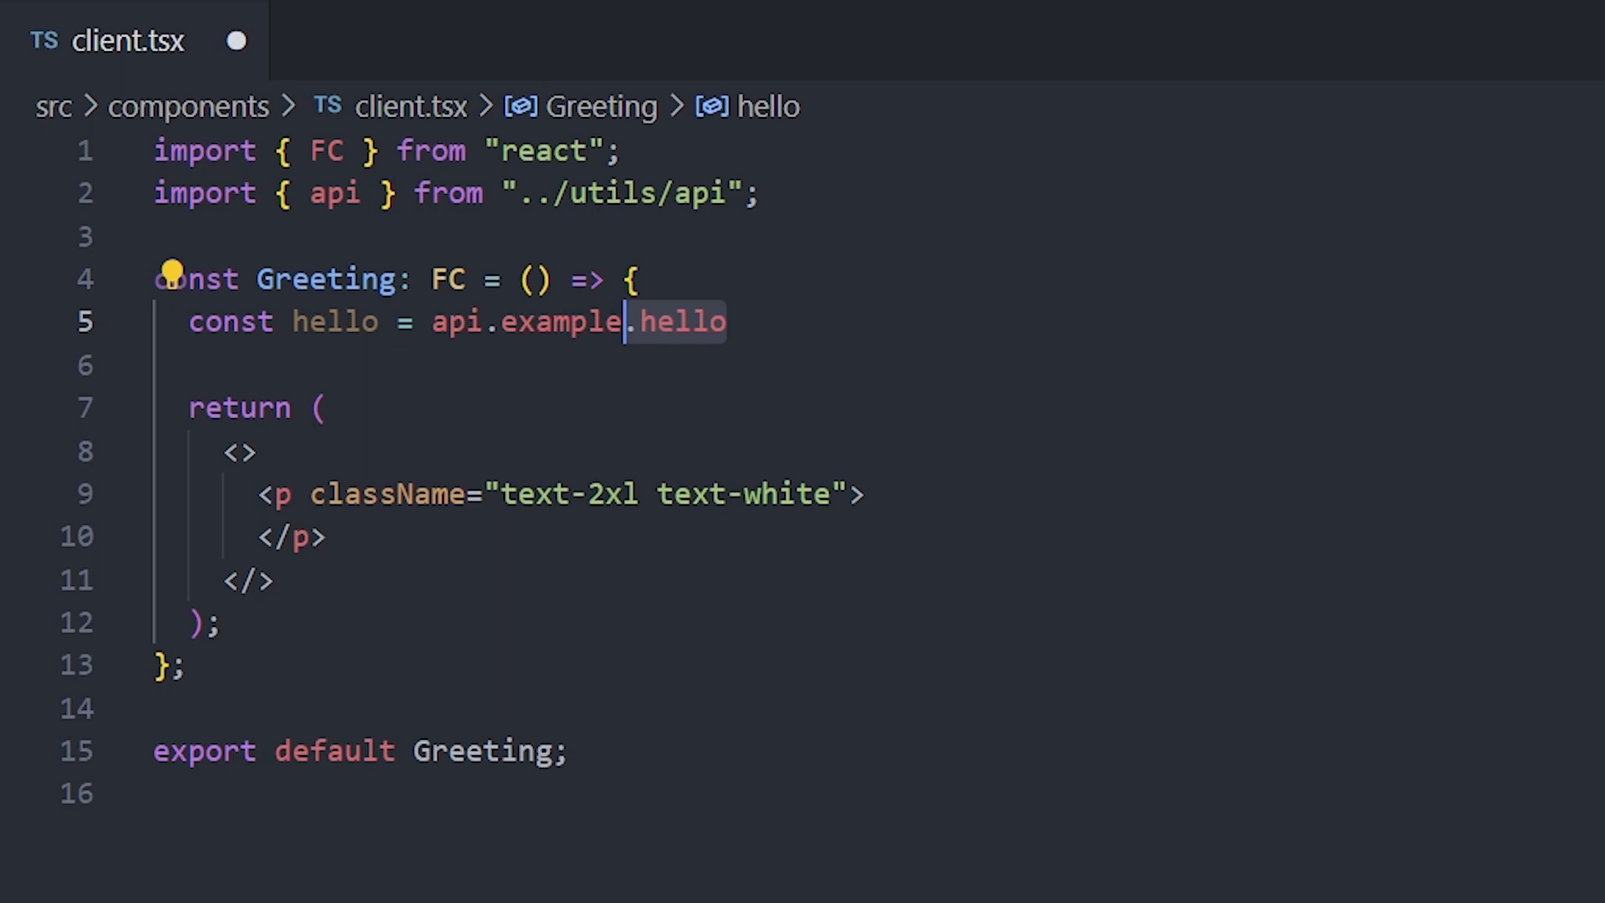
type(".useQuery({ name: \"from tRPC\" });")
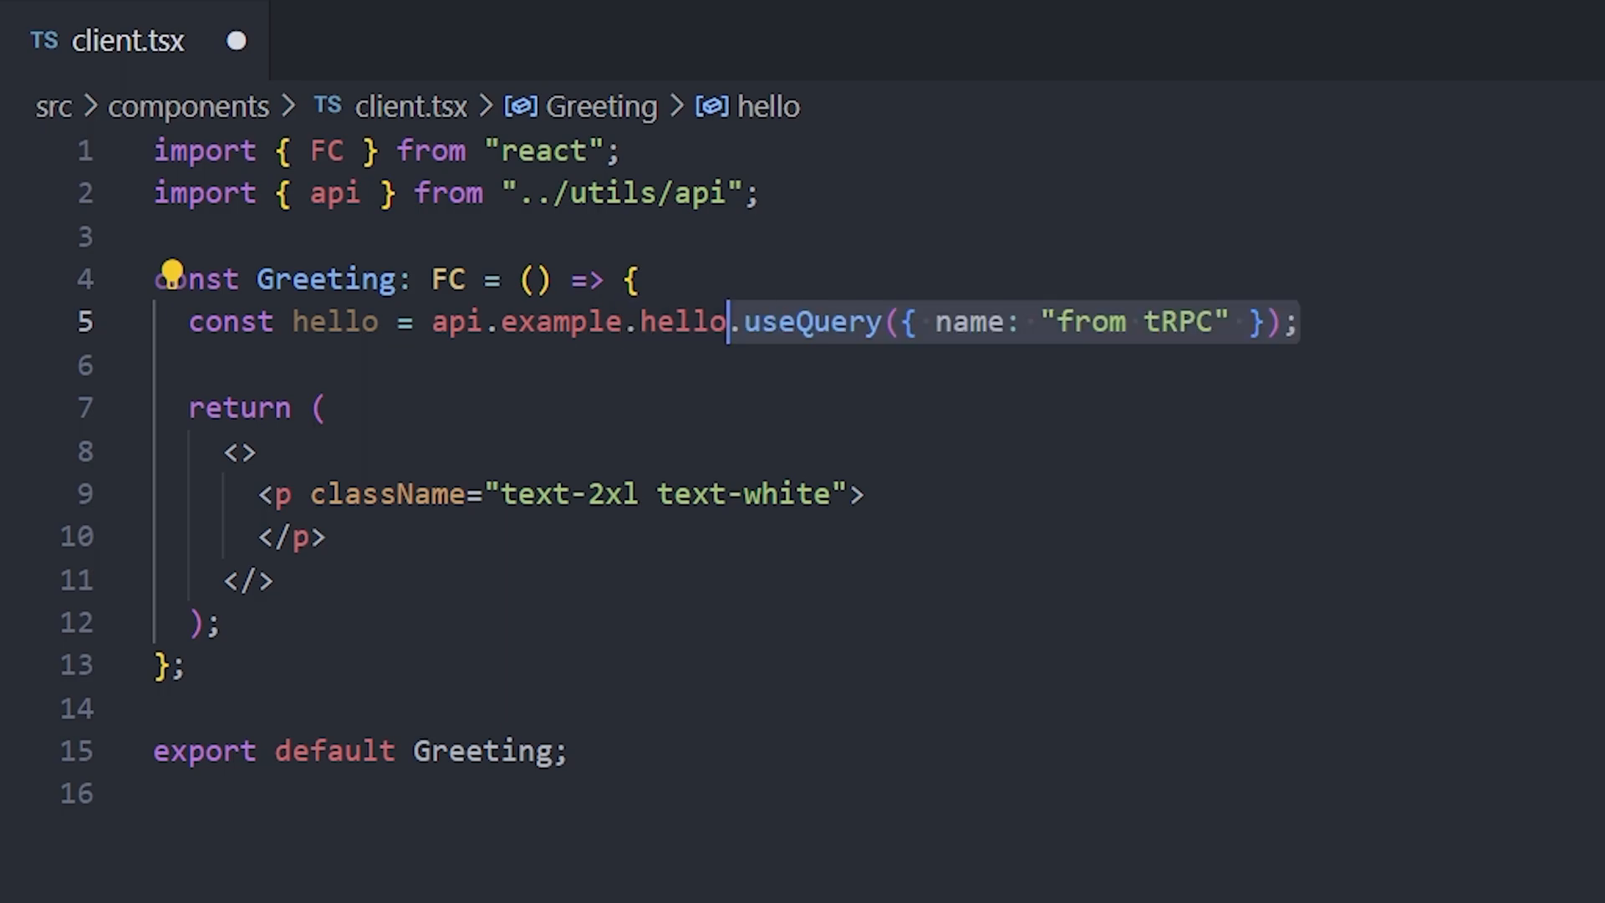